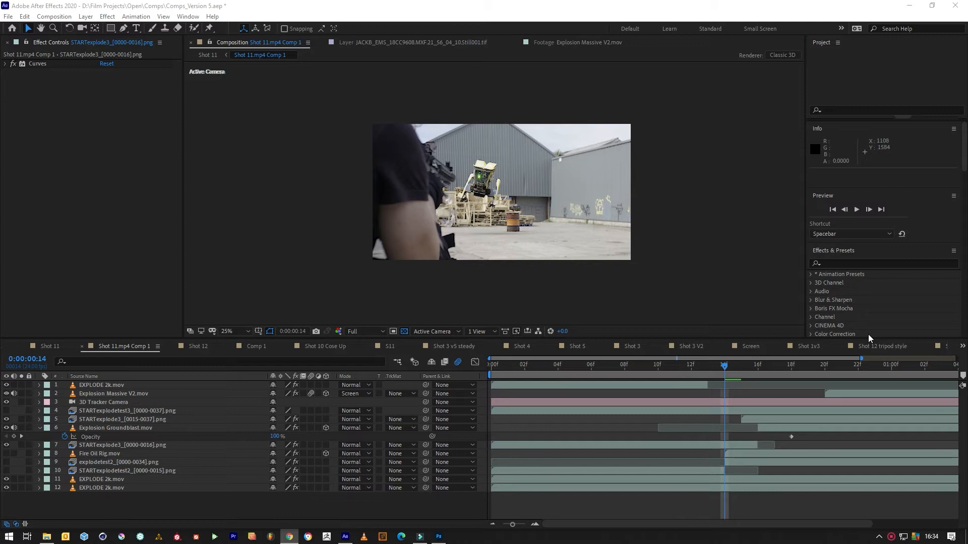
{"action": "mouse_move", "coordinate": [694, 231]}
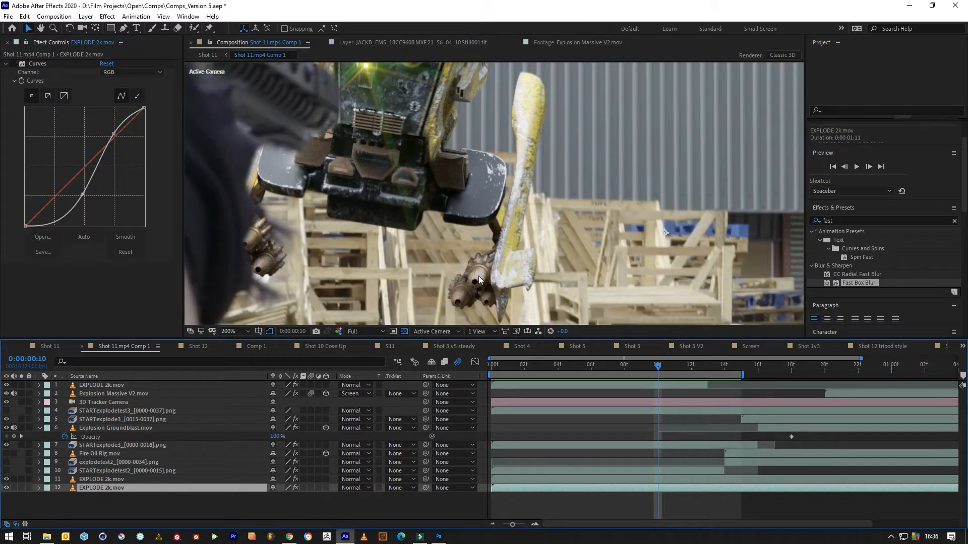
Step: Toggle the viewer magnification between 100% and 200% to inspect the robot's arm
{"action": "left_click", "coordinate": [227, 332]}
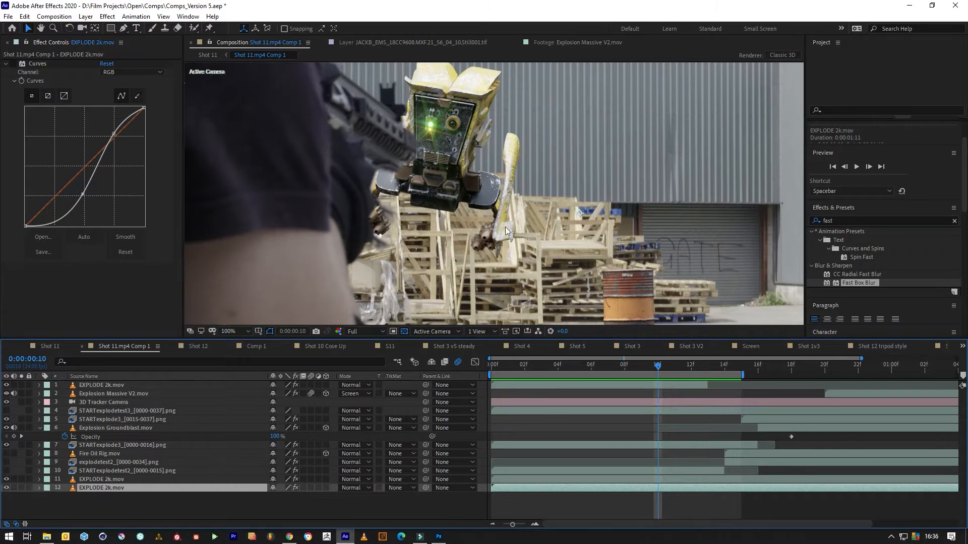
{"action": "left_click", "coordinate": [228, 332]}
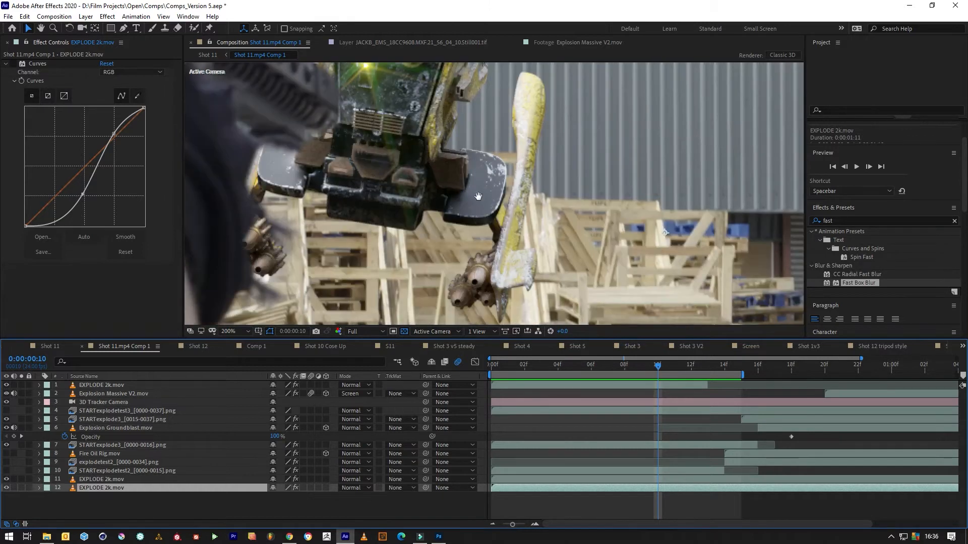
{"action": "left_click", "coordinate": [226, 331]}
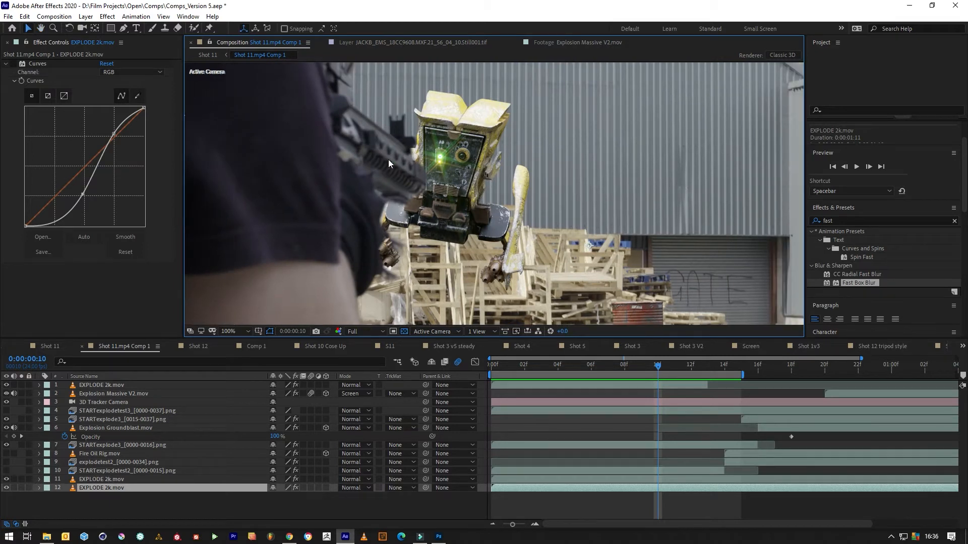
{"action": "mouse_move", "coordinate": [125, 455]}
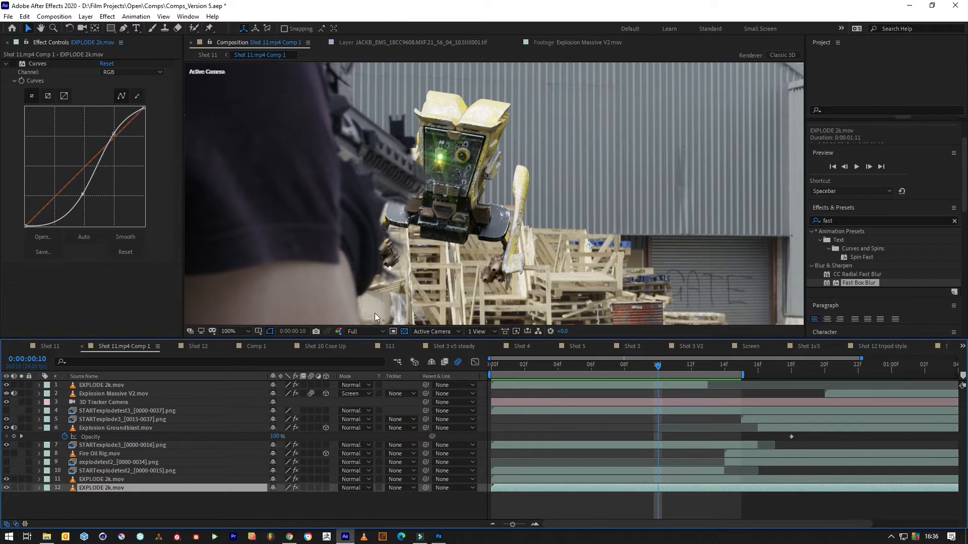
{"action": "mouse_move", "coordinate": [102, 447]}
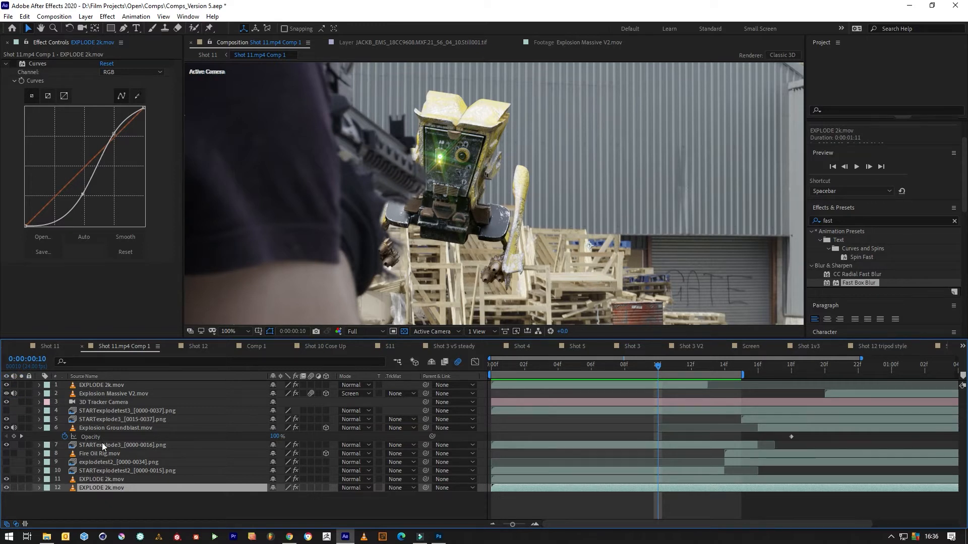
Step: Apply Fast Box Blur to the STARTexplode3 layer with radius 1.0, then refine it to 0.1
{"action": "left_click", "coordinate": [122, 444]}
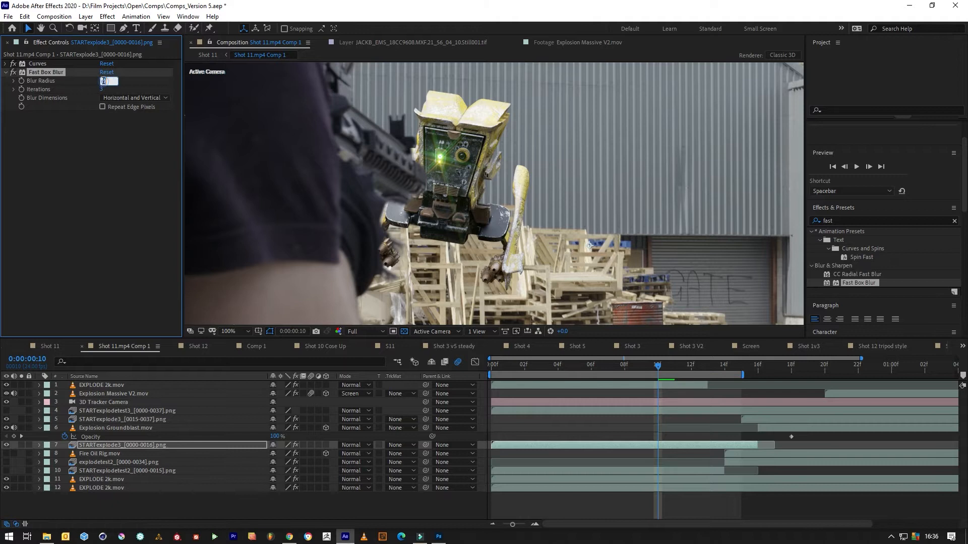
{"action": "type", "text": "1.0"}
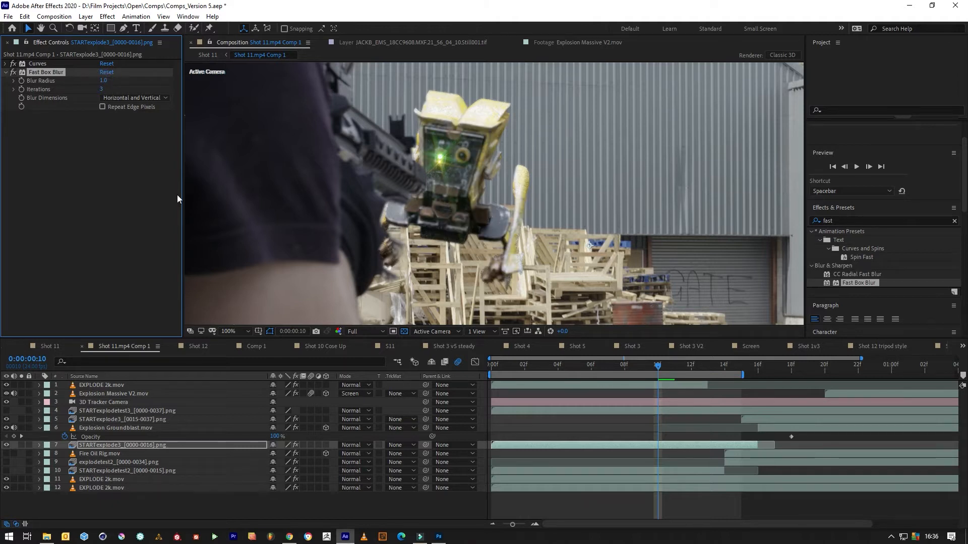
{"action": "double_click", "coordinate": [103, 80]}
{"action": "type", "text": "0.1"}
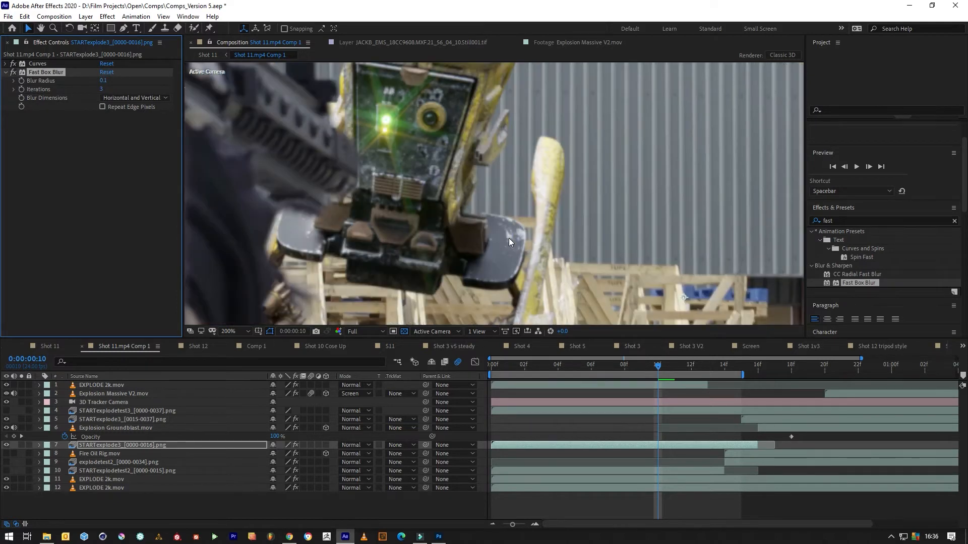
{"action": "mouse_move", "coordinate": [602, 230]}
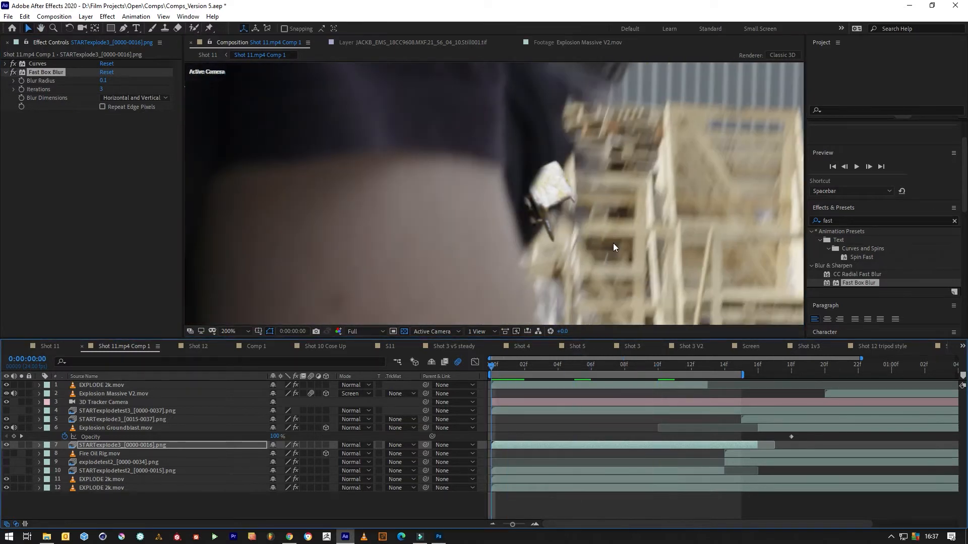
Step: Preview the blurred shot at 50% zoom, then search the effects for 'pix'
{"action": "left_click", "coordinate": [233, 332]}
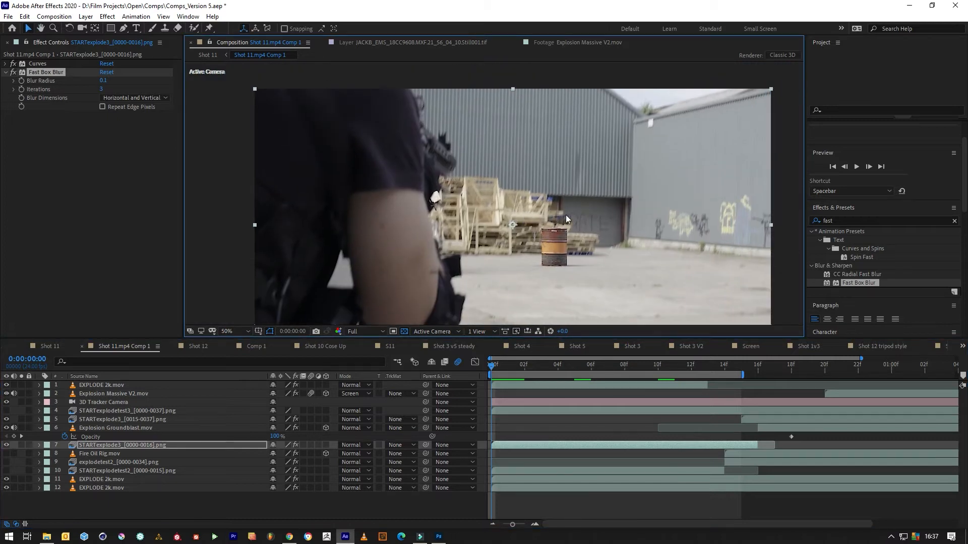
{"action": "key", "text": "Space"}
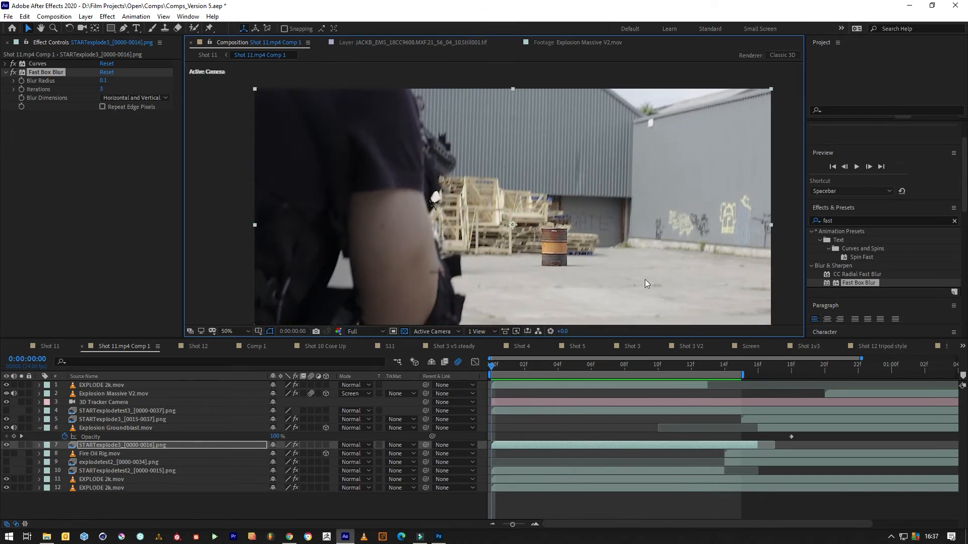
{"action": "type", "text": "pixel"}
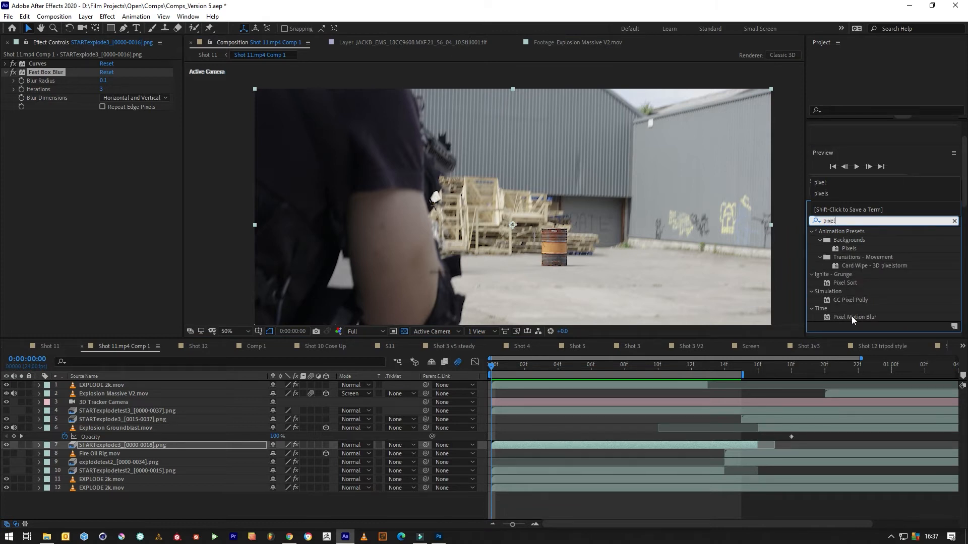
Step: Add Pixel Motion Blur to the robot layer with vector detail 5 and 12 shutter samples
{"action": "left_click", "coordinate": [573, 364]}
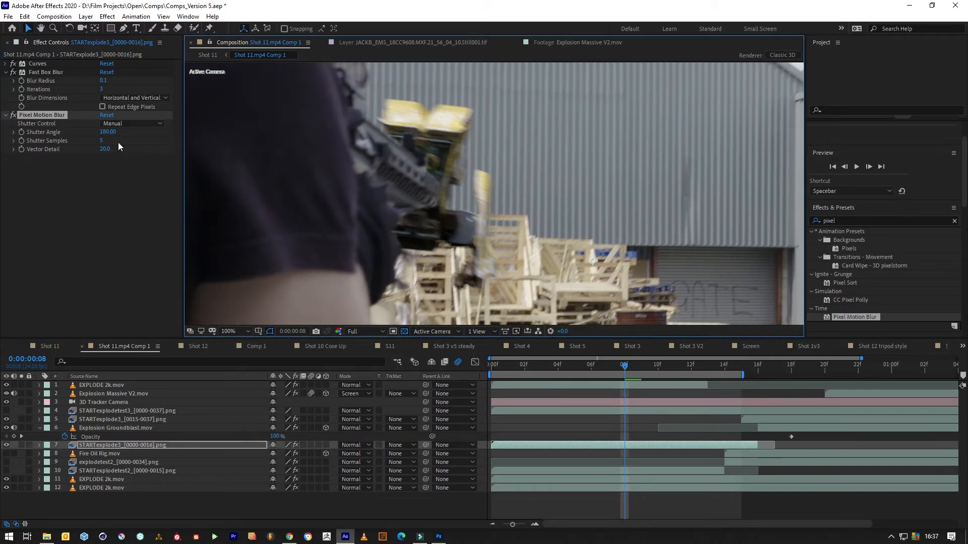
{"action": "left_click", "coordinate": [109, 140]}
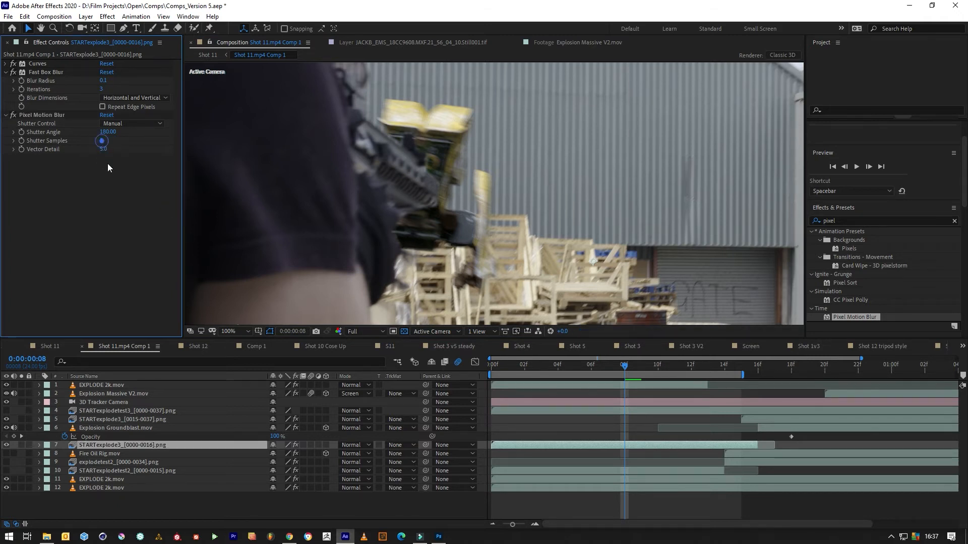
{"action": "left_click", "coordinate": [103, 140]}
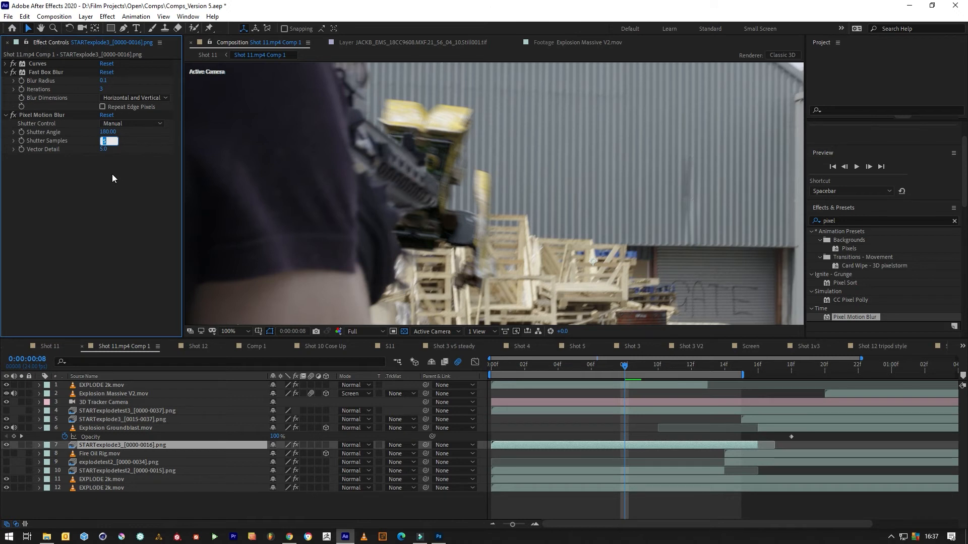
{"action": "type", "text": "12"}
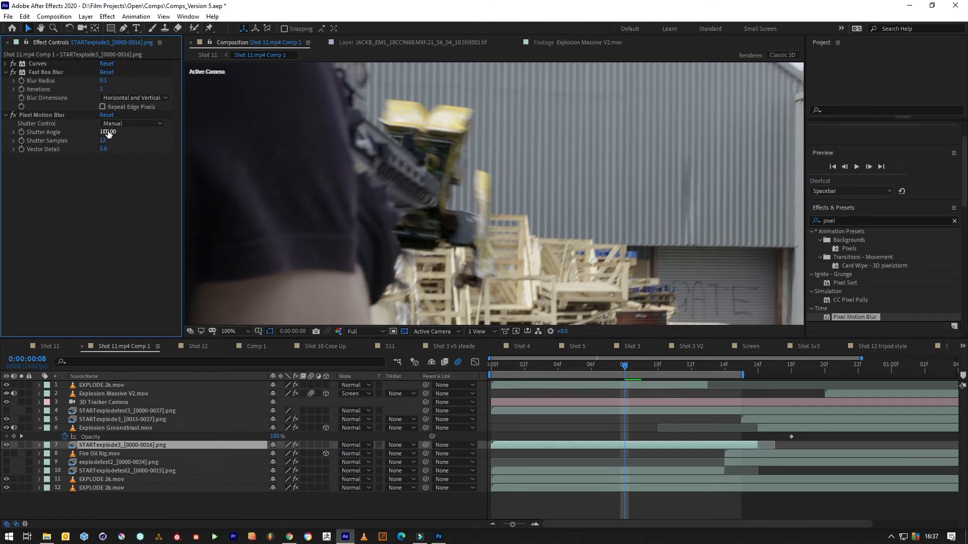
Step: Try a 290 shutter angle, then settle on 180
{"action": "left_click", "coordinate": [108, 132]}
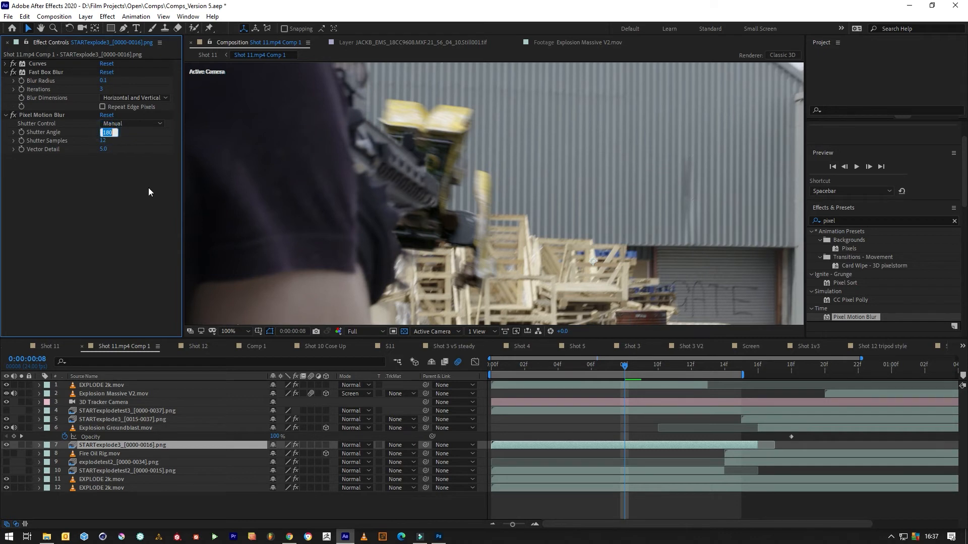
{"action": "type", "text": "290.00"}
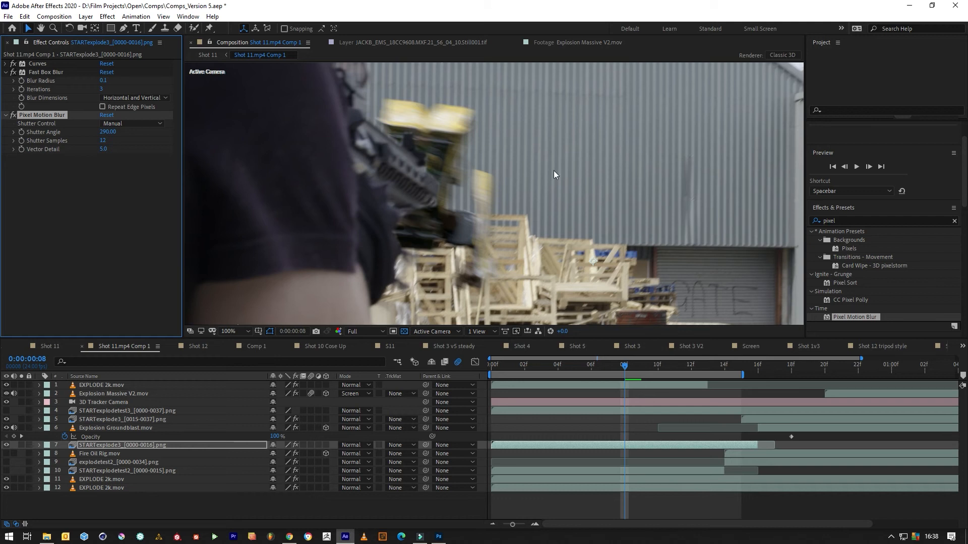
{"action": "left_click", "coordinate": [107, 131]}
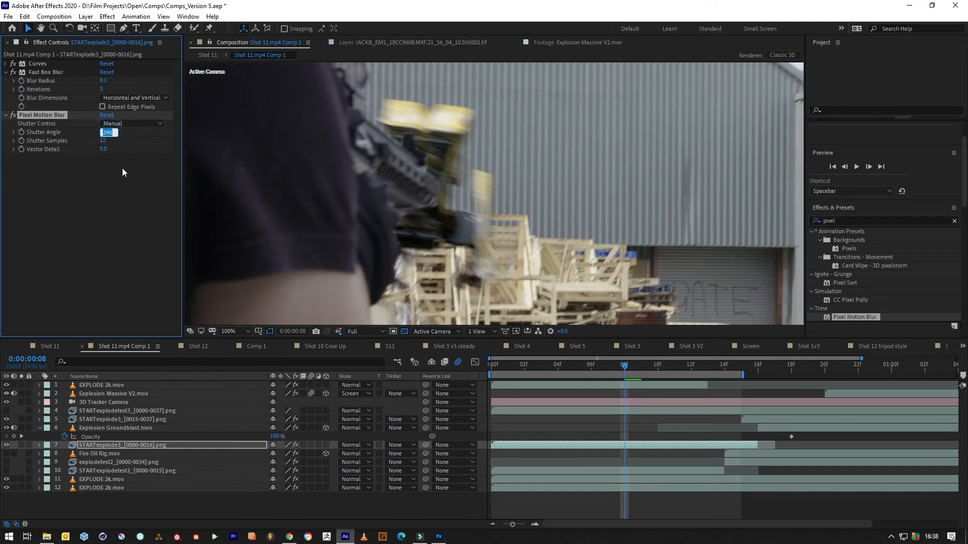
{"action": "type", "text": "180.00"}
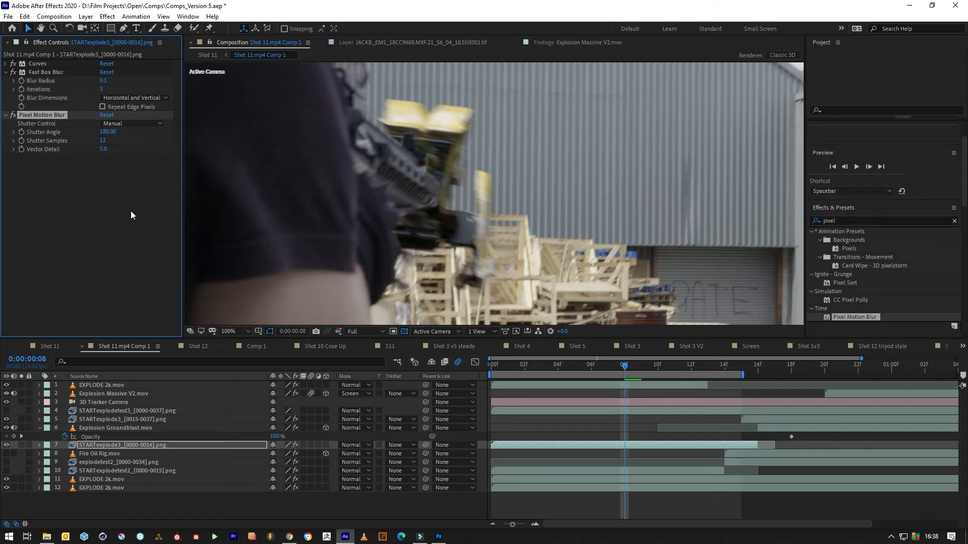
Step: Move Curves below Pixel Motion Blur and reshape it into a gentle brightening lift
{"action": "left_click", "coordinate": [233, 332]}
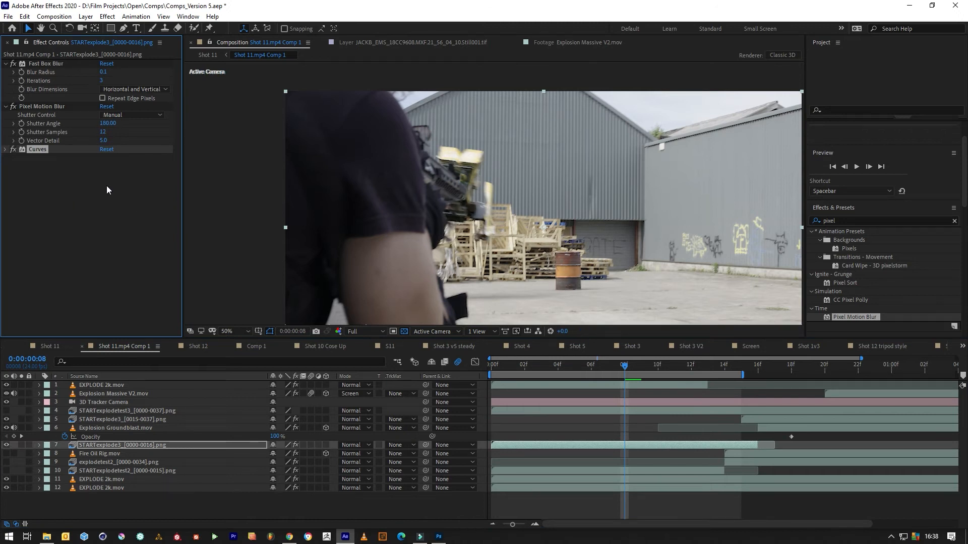
{"action": "left_click", "coordinate": [6, 137]}
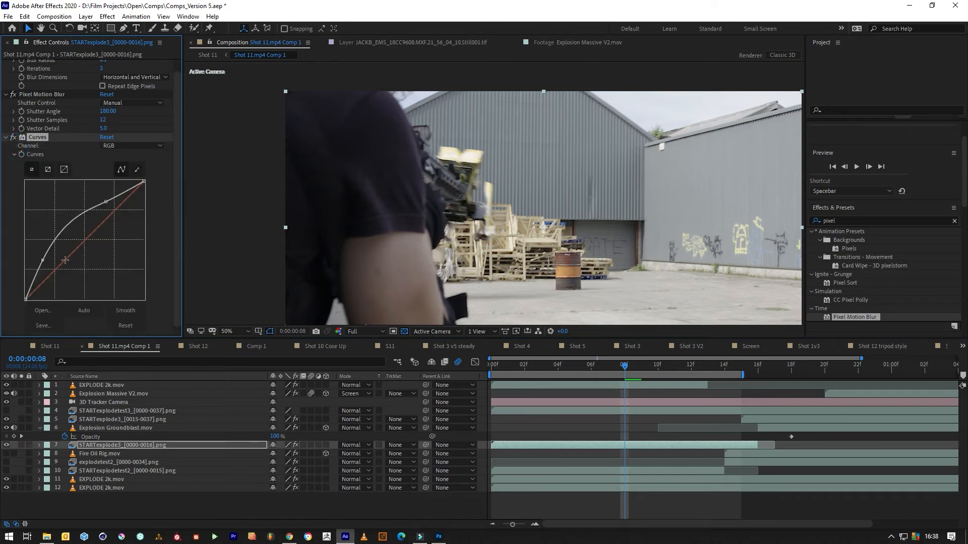
{"action": "left_click_drag", "start_coordinate": [64, 259], "coordinate": [62, 256]}
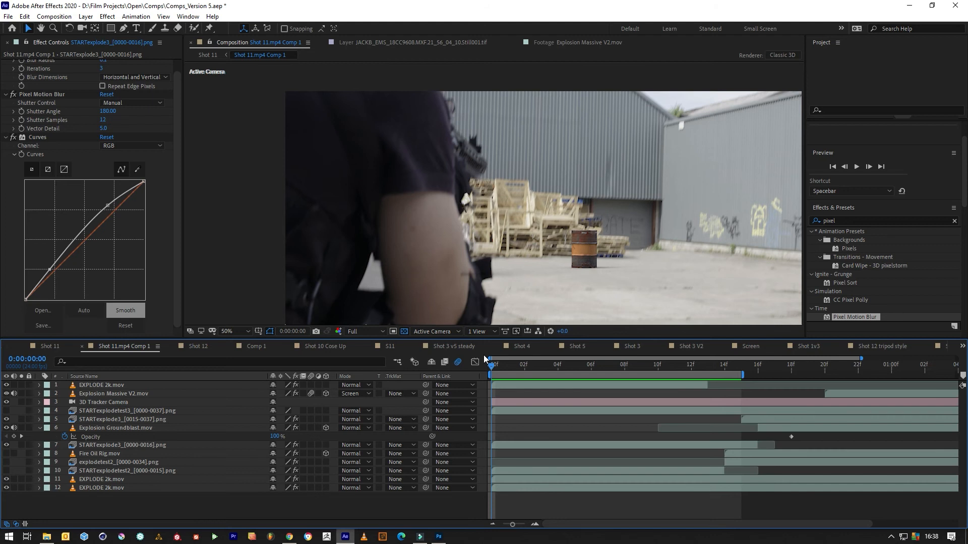
Step: Step to frame 11 over the pallets and reopen the shutter angle value for editing
{"action": "left_click", "coordinate": [656, 364]}
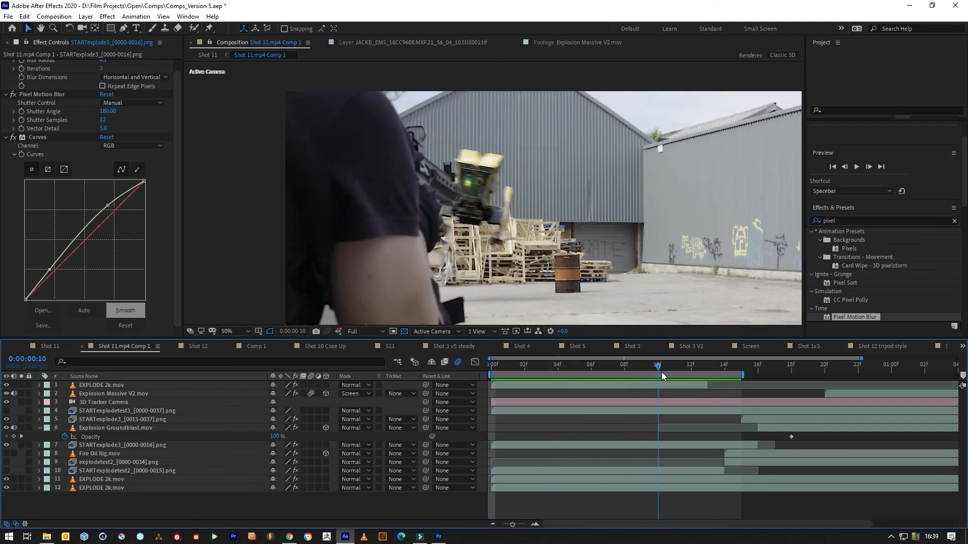
{"action": "left_click", "coordinate": [673, 365]}
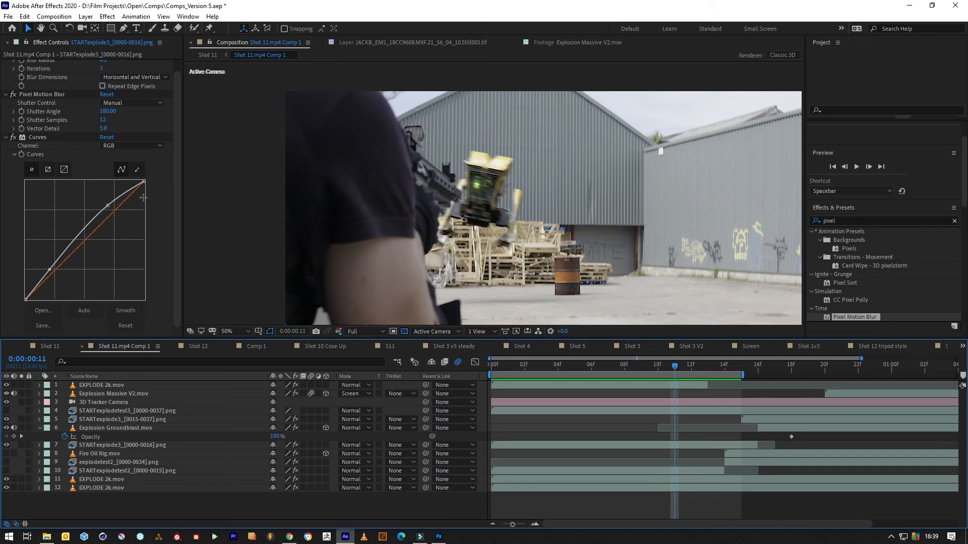
{"action": "left_click", "coordinate": [107, 111]}
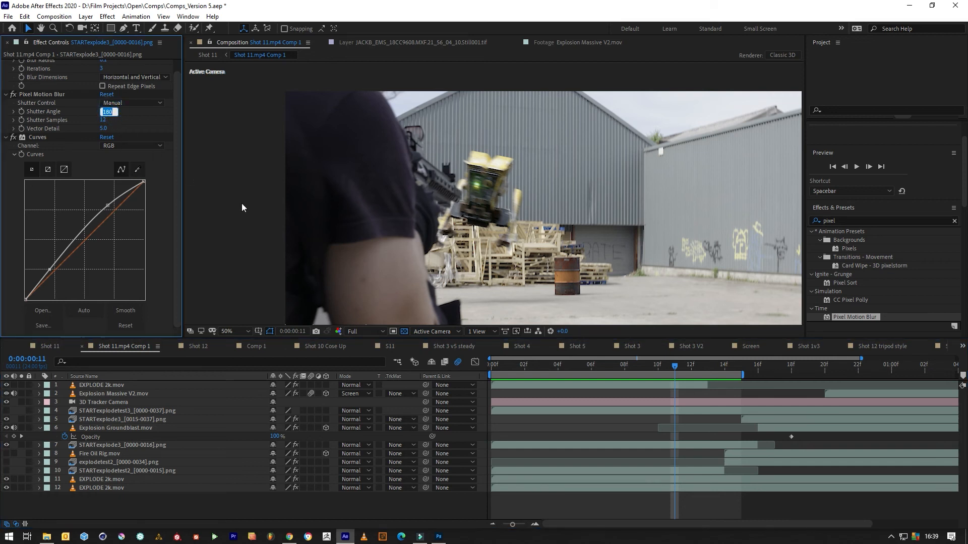